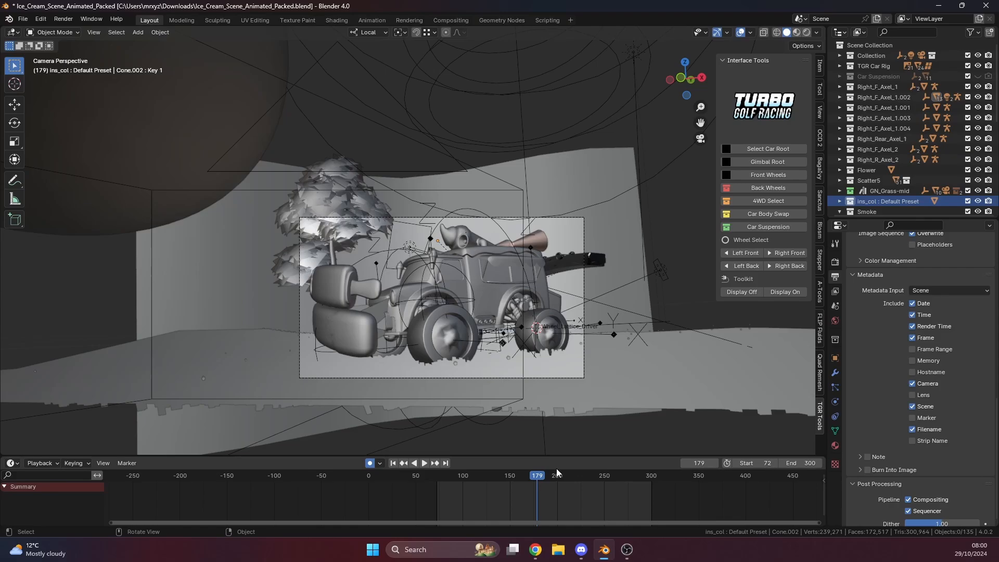
Stop the car animation playback at frame 261 in the camera view
{"action": "left_click", "coordinate": [423, 463]}
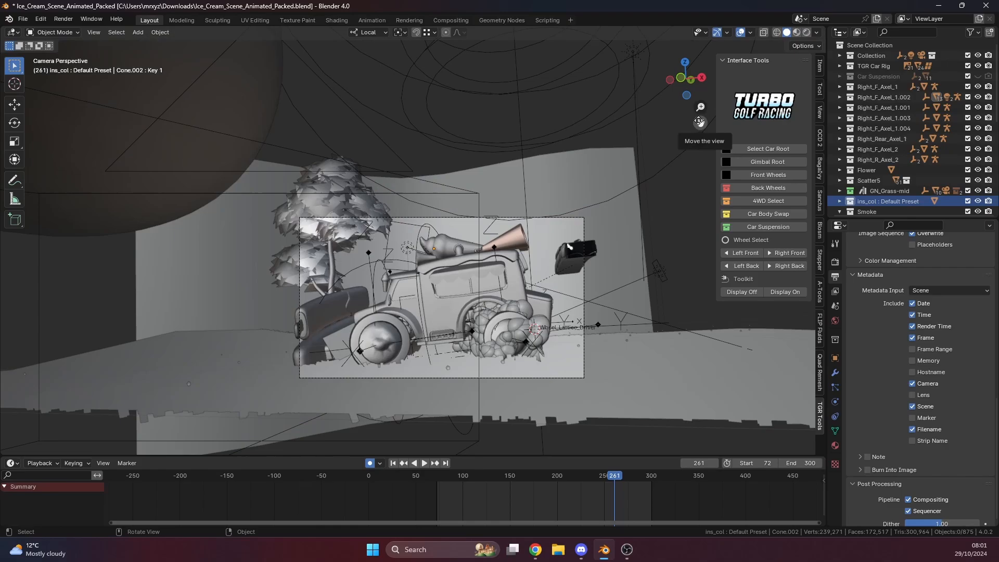
{"action": "mouse_move", "coordinate": [614, 169]}
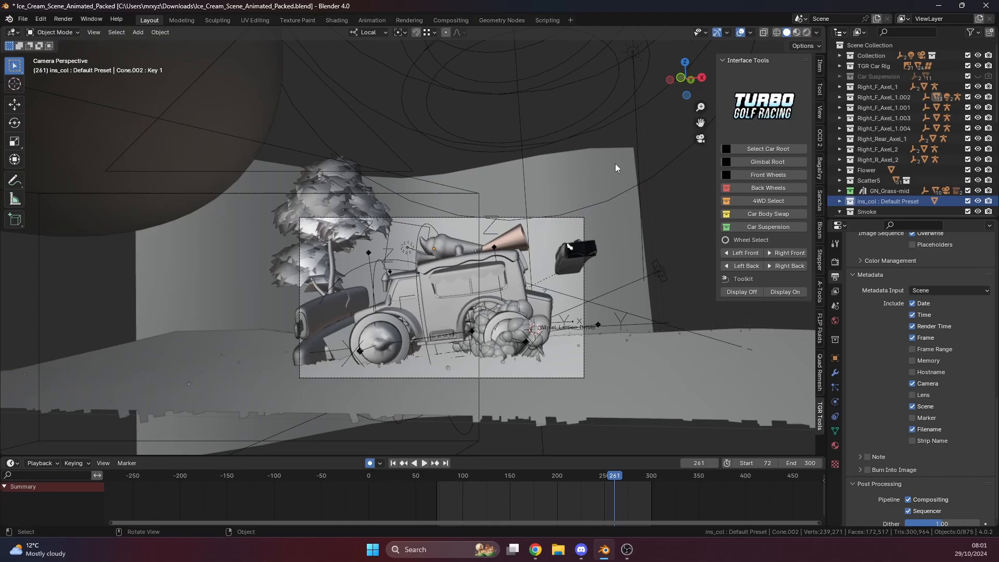
{"action": "mouse_move", "coordinate": [351, 78]}
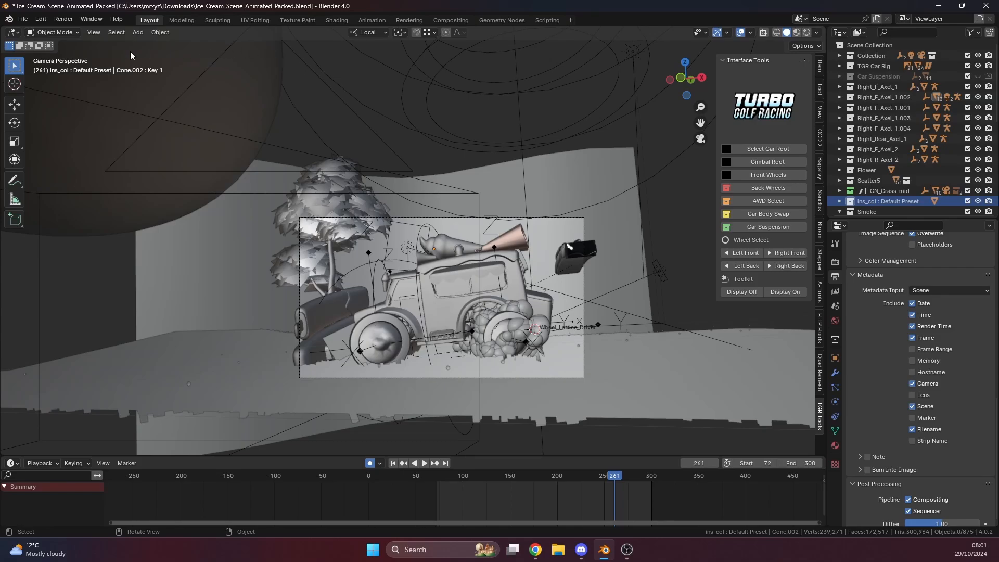
{"action": "left_click", "coordinate": [93, 32]}
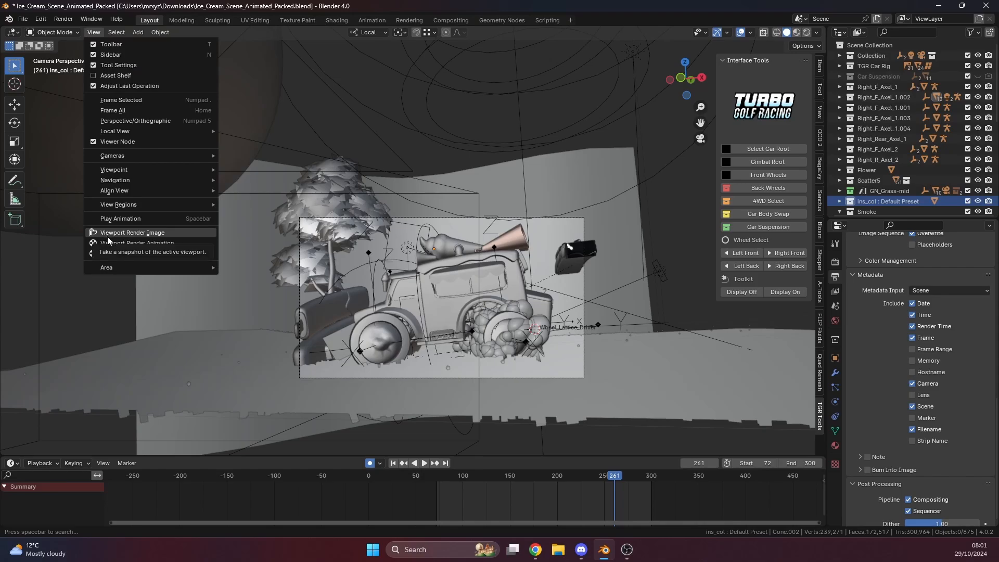
{"action": "mouse_move", "coordinate": [136, 244]}
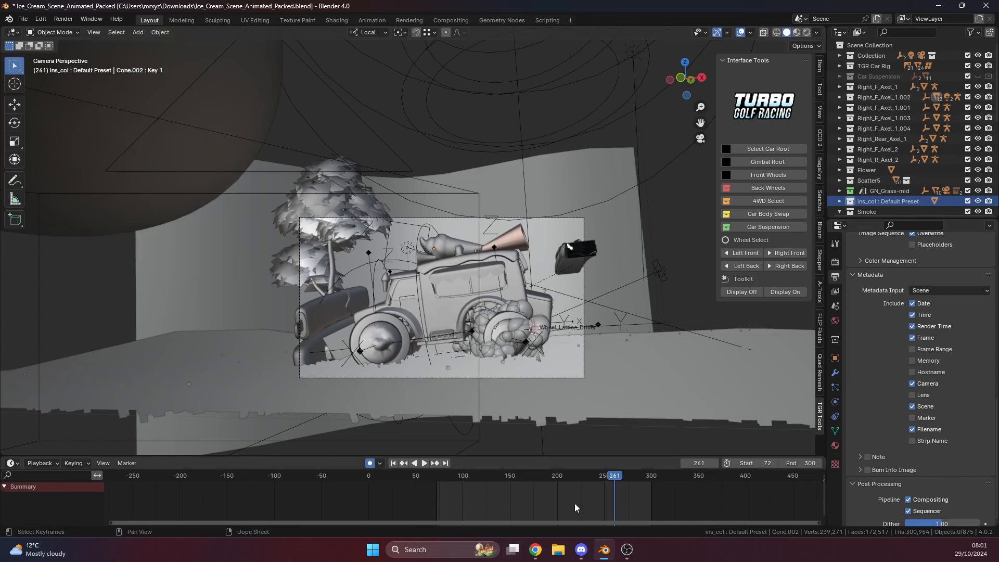
{"action": "left_click", "coordinate": [93, 33]}
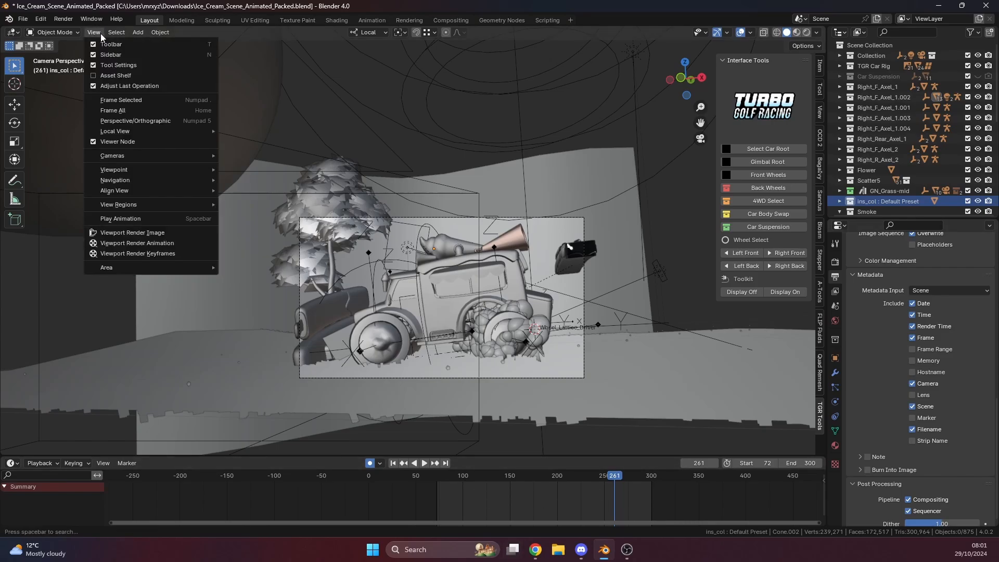
{"action": "mouse_move", "coordinate": [118, 45]}
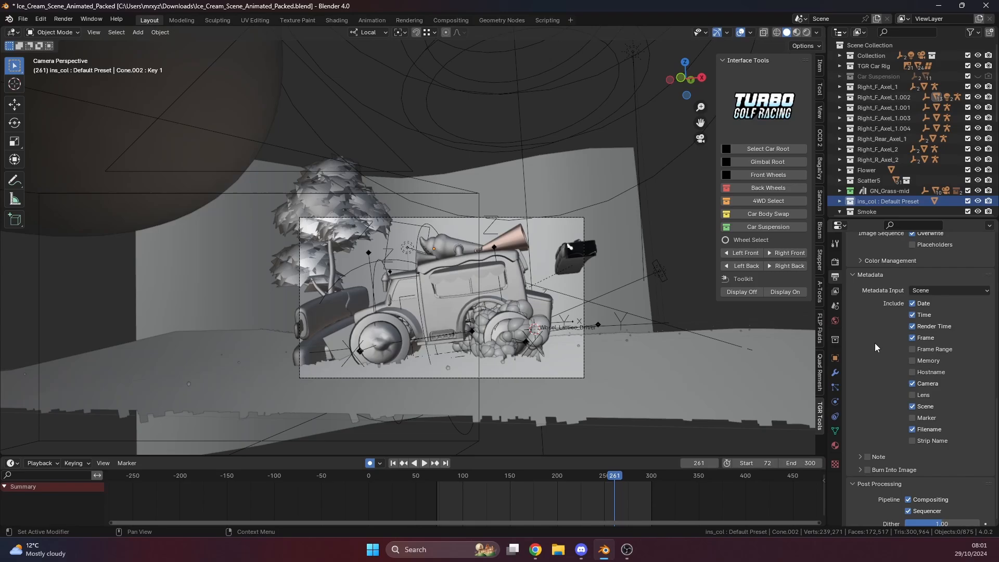
{"action": "mouse_move", "coordinate": [876, 350]}
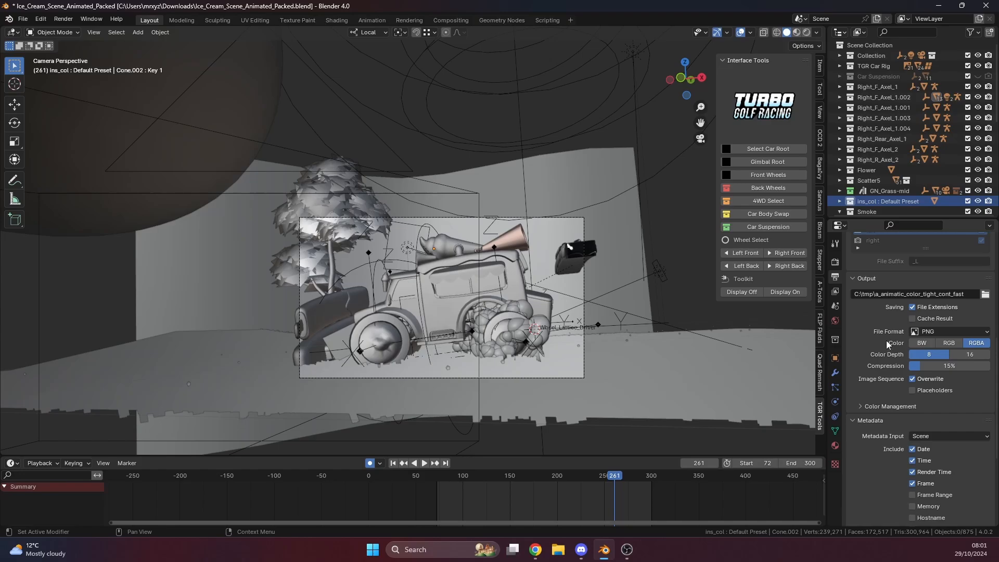
{"action": "mouse_move", "coordinate": [889, 342]}
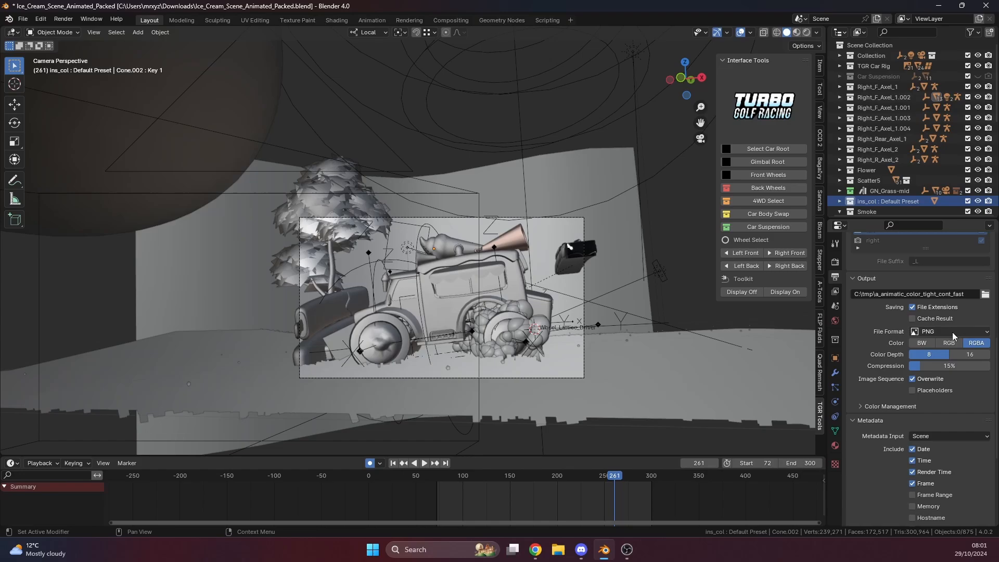
Review the output file formats and keep PNG for the RGBA image sequence
{"action": "left_click", "coordinate": [949, 331]}
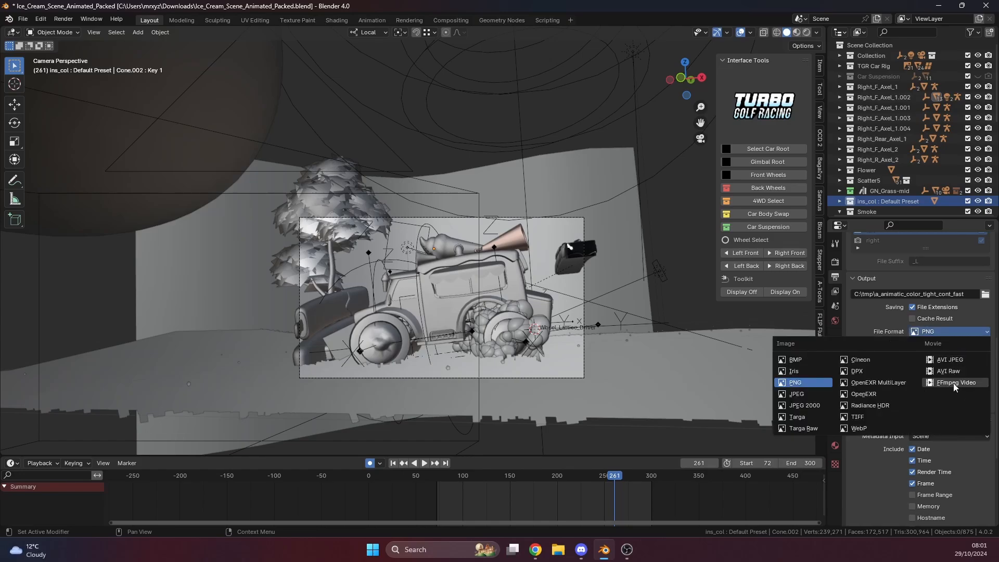
{"action": "mouse_move", "coordinate": [955, 382]}
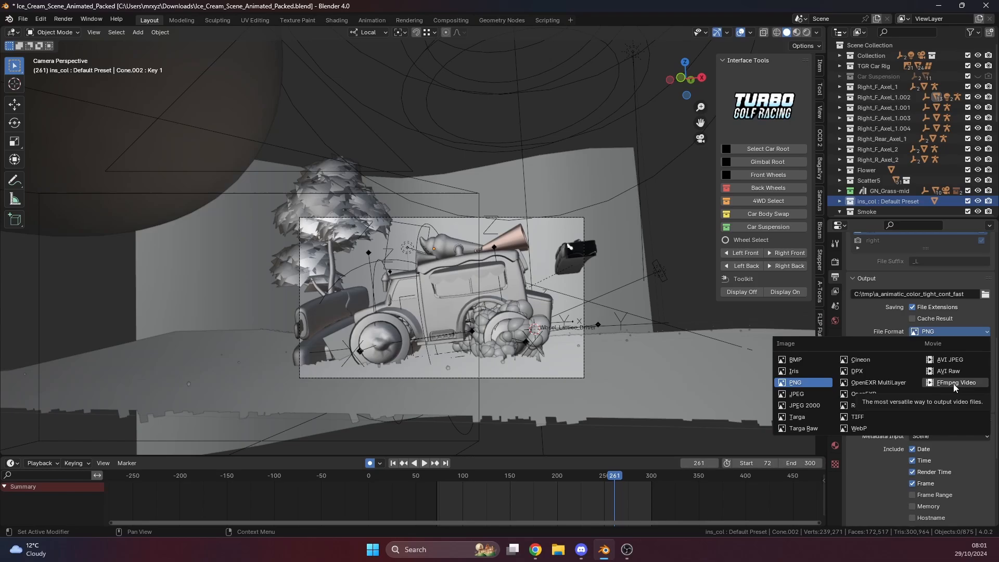
{"action": "left_click", "coordinate": [794, 382]}
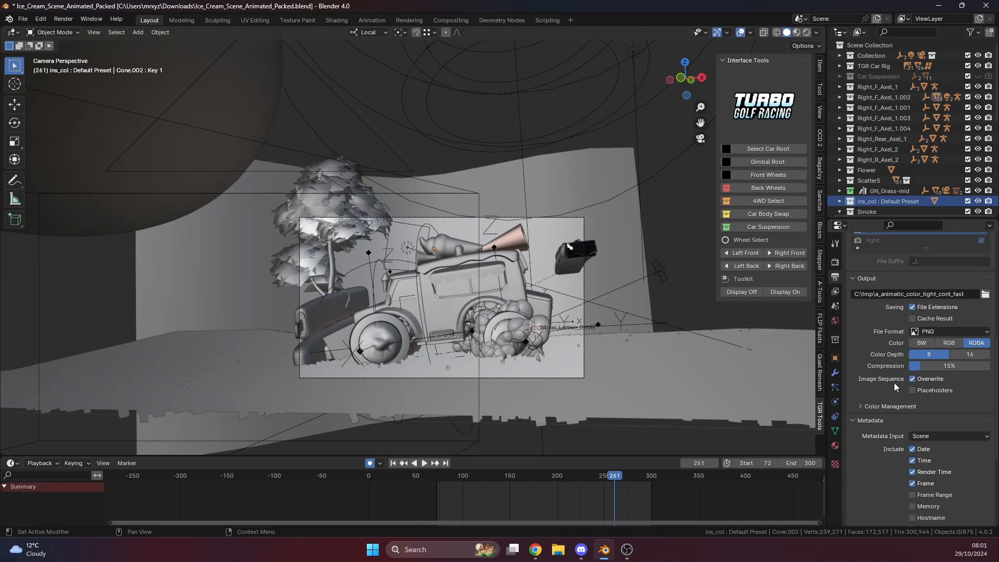
{"action": "scroll", "scroll_direction": "down", "scroll_amount": 3}
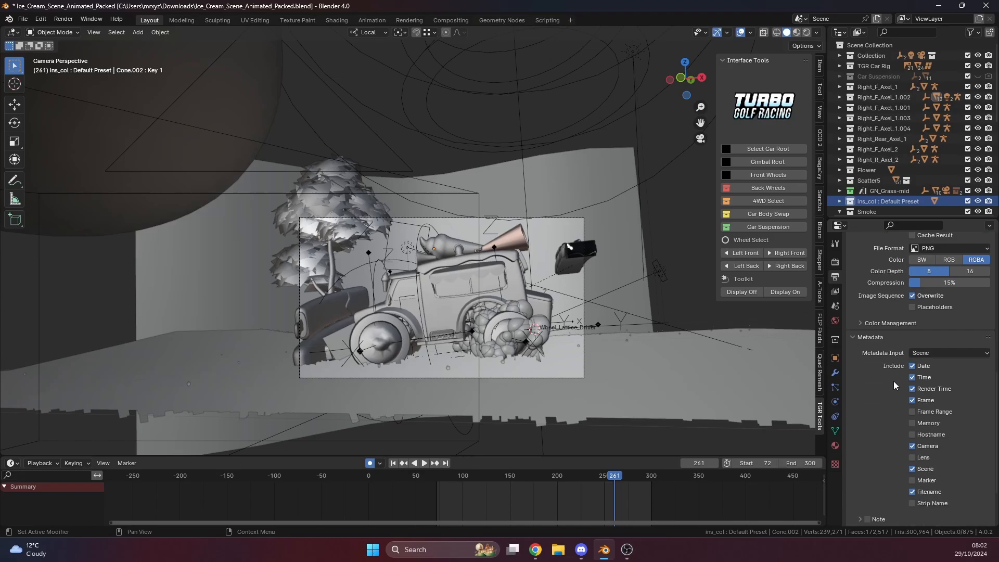
{"action": "mouse_move", "coordinate": [897, 374]}
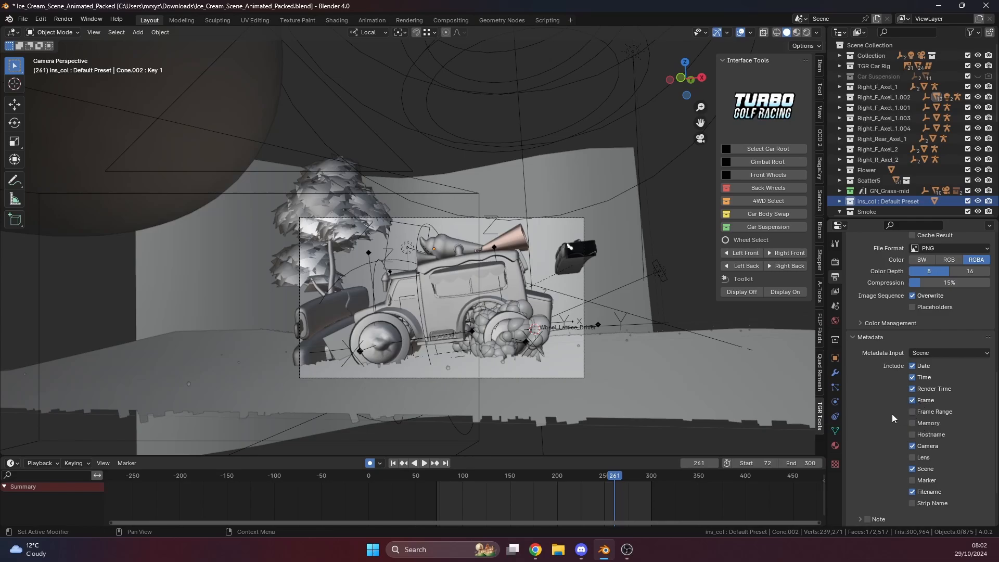
{"action": "scroll", "scroll_direction": "down", "scroll_amount": 3}
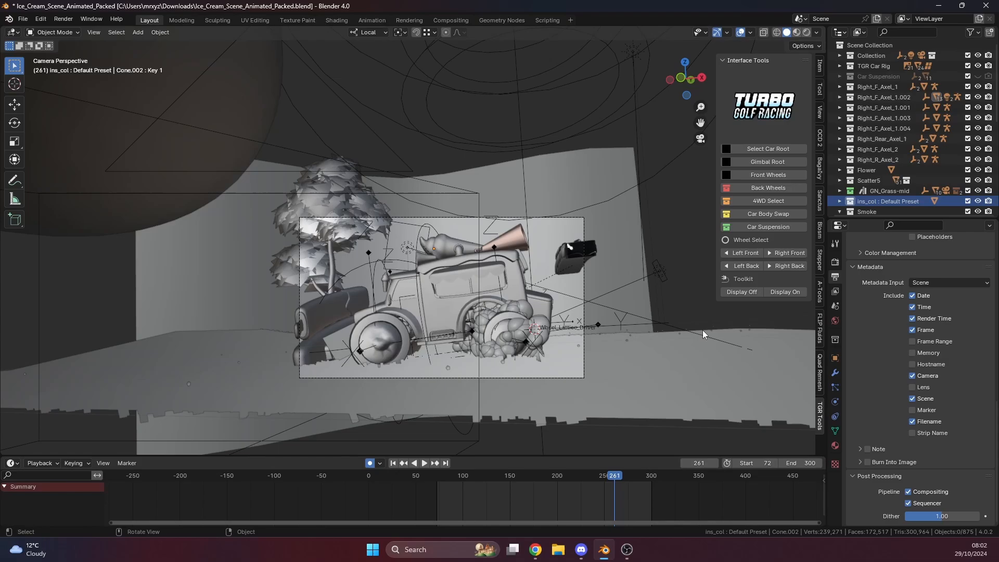
Show the car scene in Material Preview shading and play the animation
{"action": "left_click", "coordinate": [795, 33]}
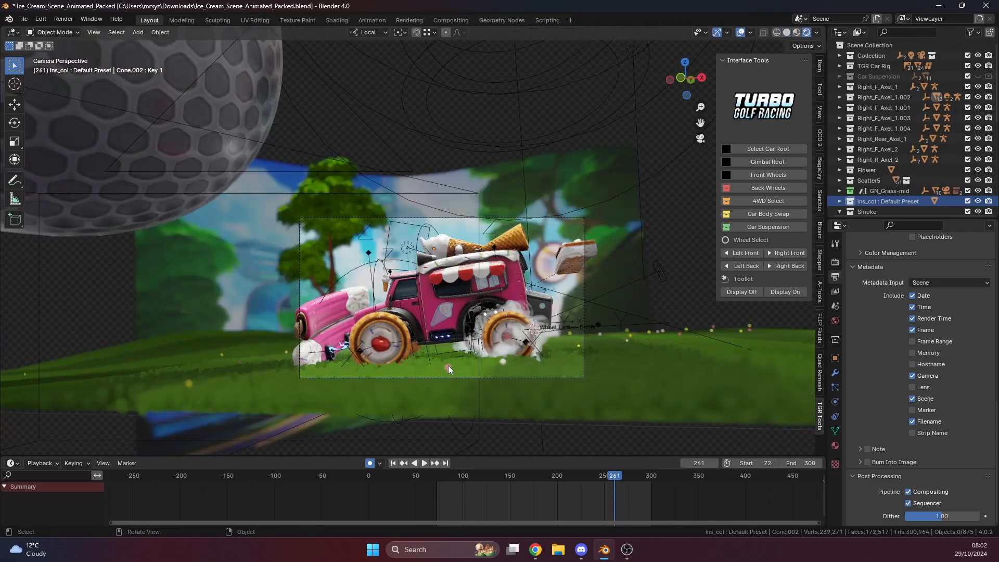
{"action": "left_click", "coordinate": [425, 463]}
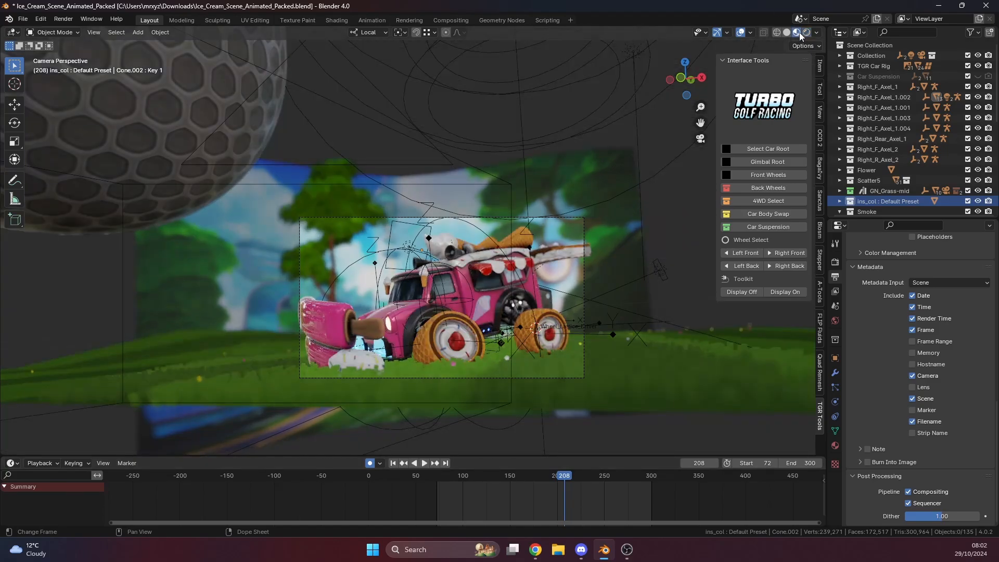
{"action": "left_click", "coordinate": [424, 463]}
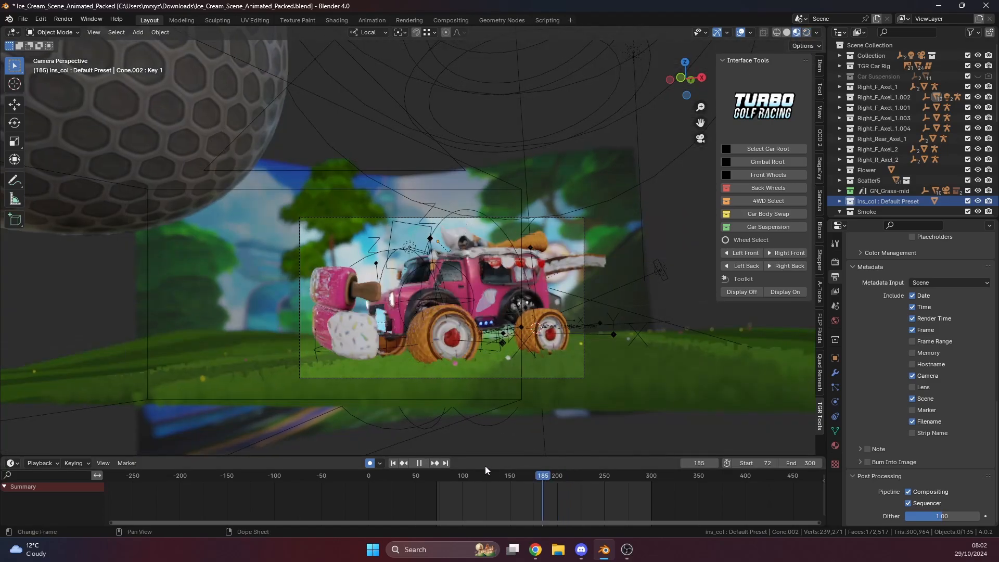